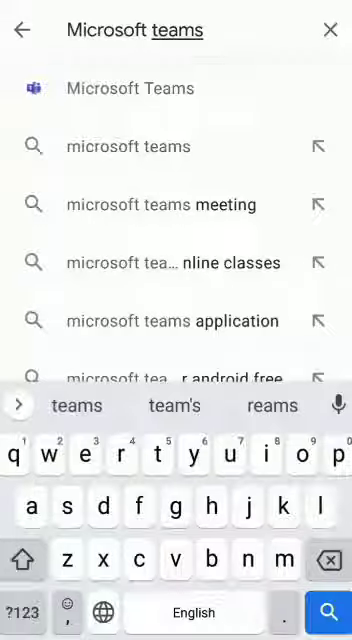
Choose the Microsoft Teams suggestion in Play Store search to open its listing.
{"action": "left_click", "coordinate": [130, 88]}
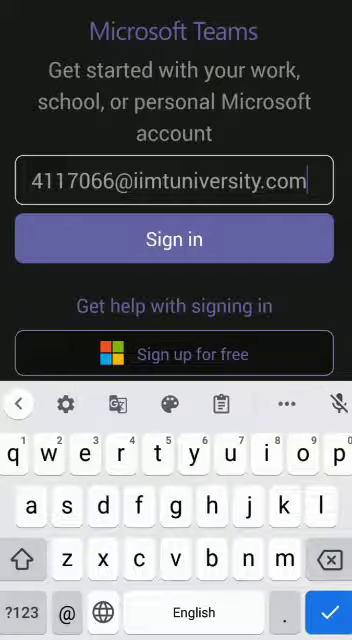
Submit the school account email on the Teams sign-in screen.
{"action": "left_click", "coordinate": [175, 239]}
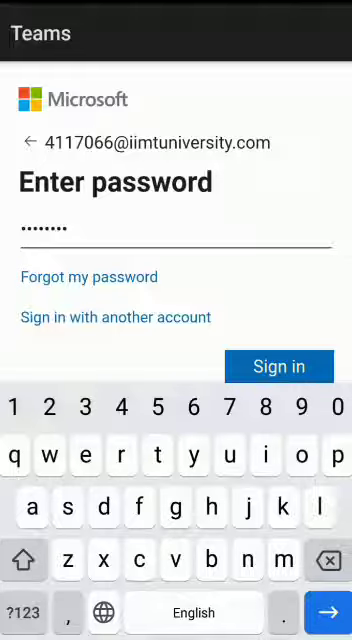
{"action": "left_click", "coordinate": [279, 366]}
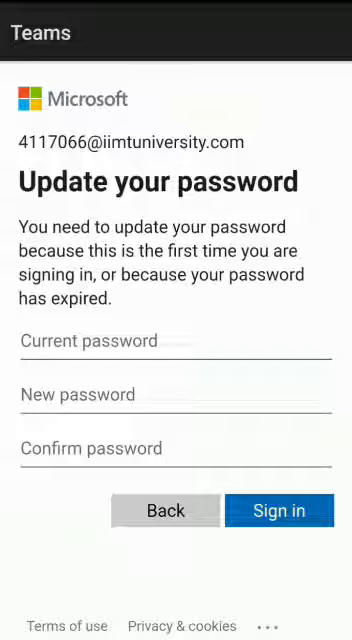
Enter the current password, then the new and confirmation passwords.
{"action": "left_click", "coordinate": [176, 341]}
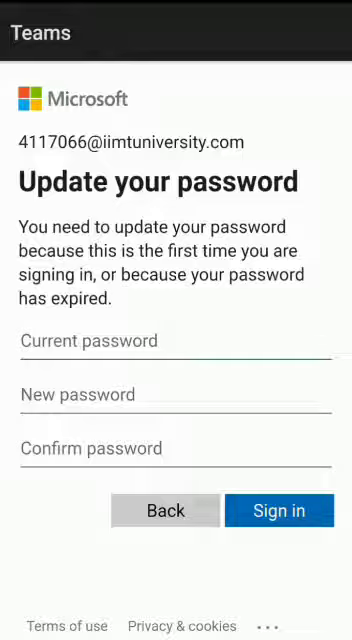
{"action": "left_click", "coordinate": [280, 510]}
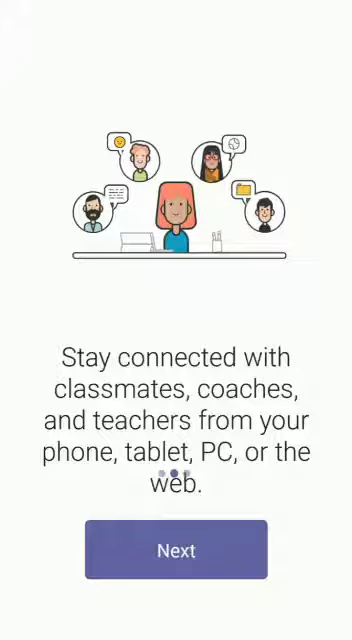
Advance through the intro with Next, then finish onboarding with Got it.
{"action": "left_click", "coordinate": [176, 550]}
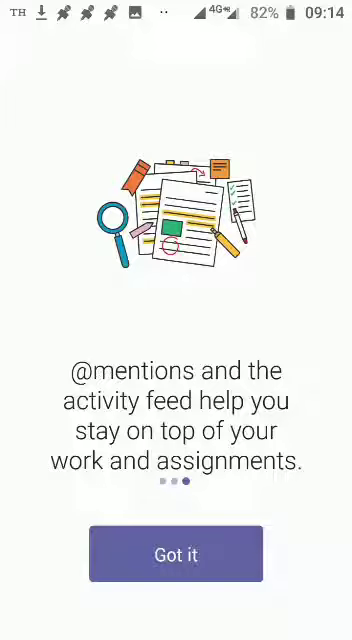
{"action": "left_click", "coordinate": [175, 553]}
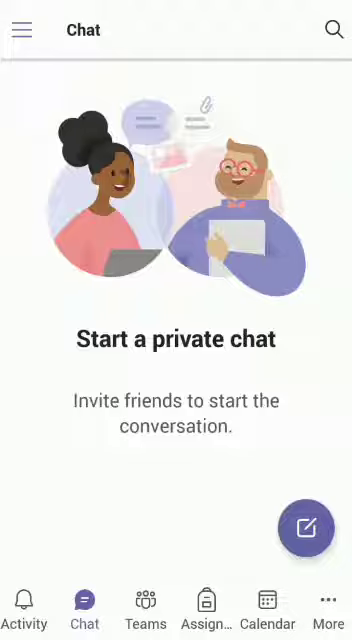
Visit the empty Calendar tab, then the Teams tab with no teams.
{"action": "left_click", "coordinate": [266, 602]}
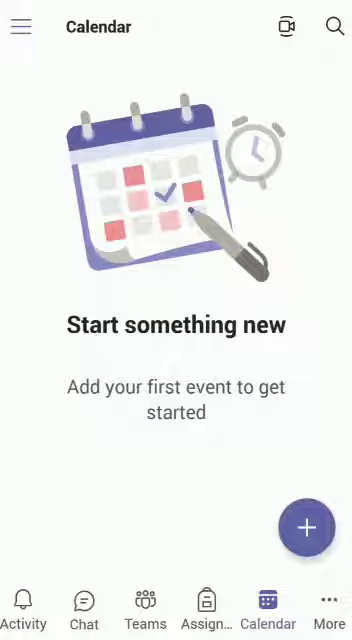
{"action": "left_click", "coordinate": [144, 605]}
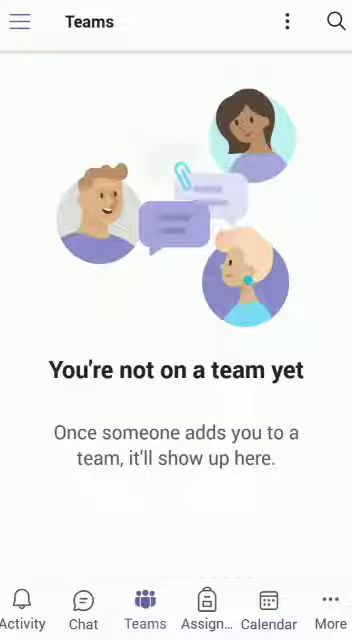